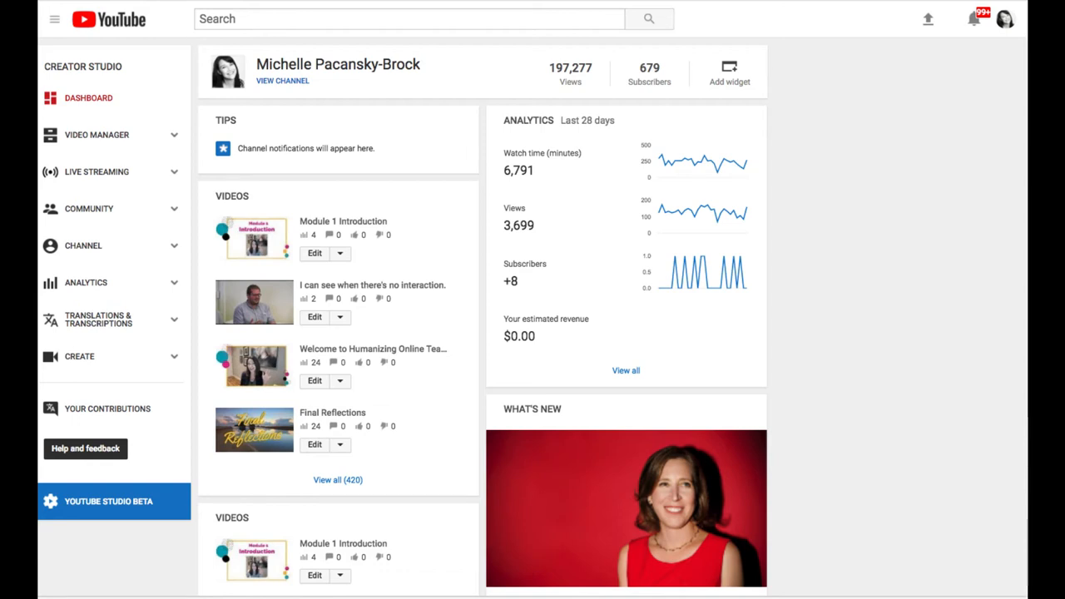
mouse_move(988, 312)
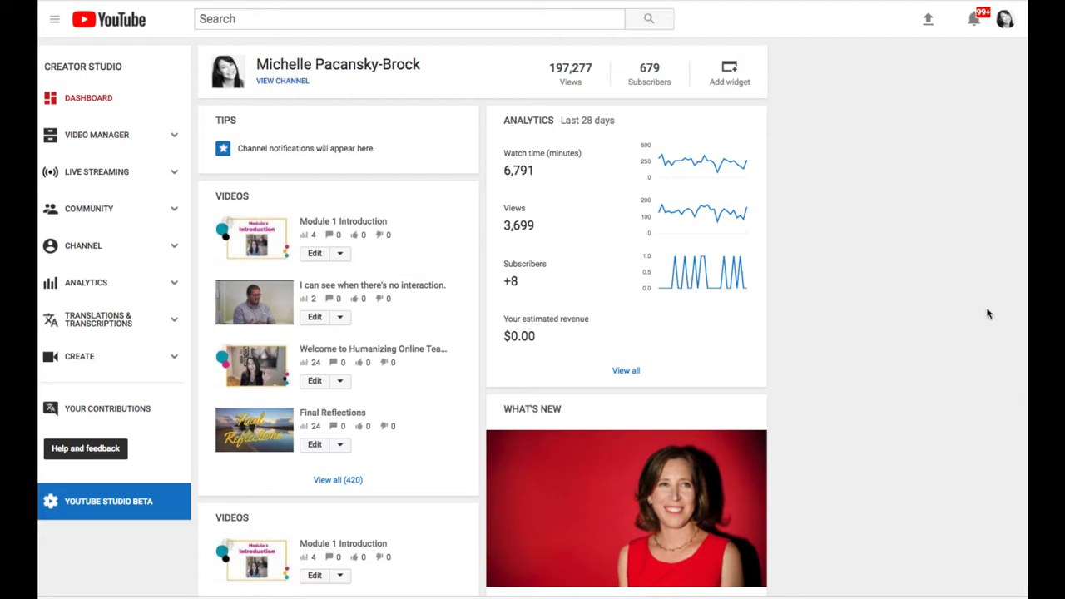
mouse_move(972, 276)
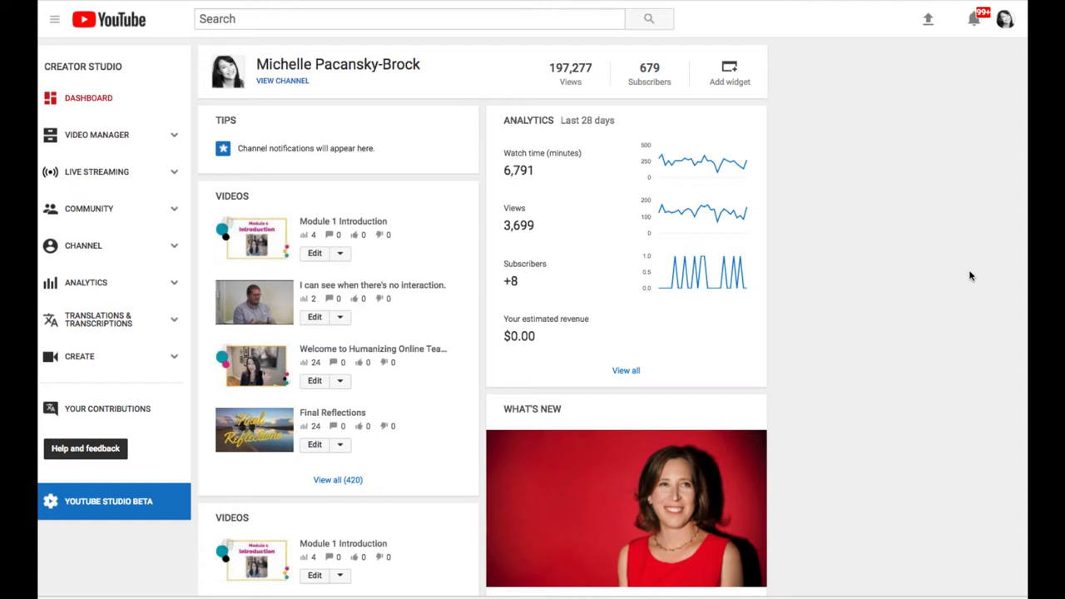
mouse_move(1007, 20)
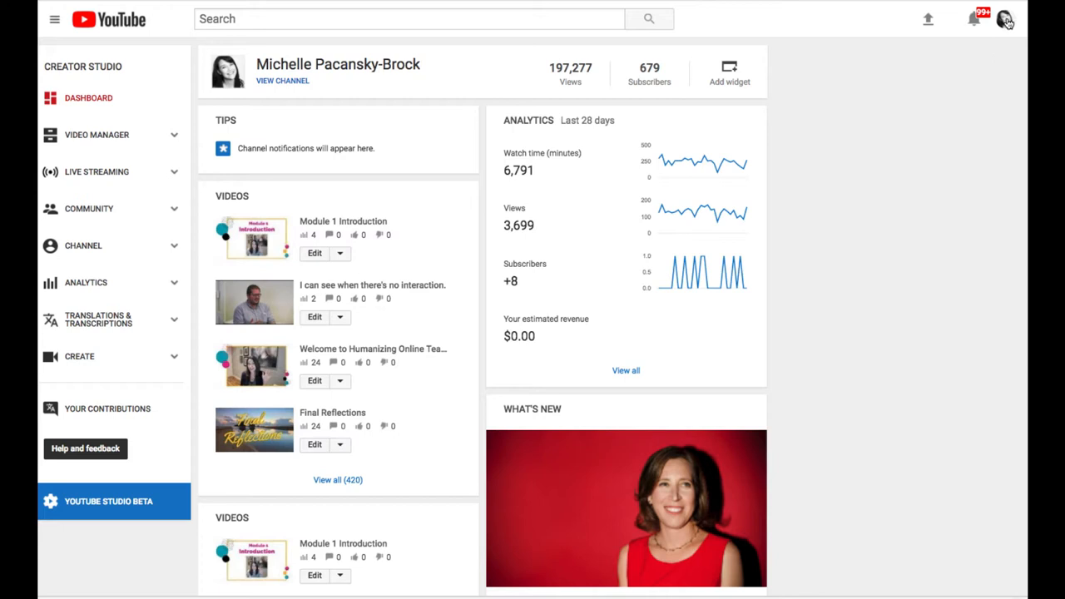
mouse_move(1001, 20)
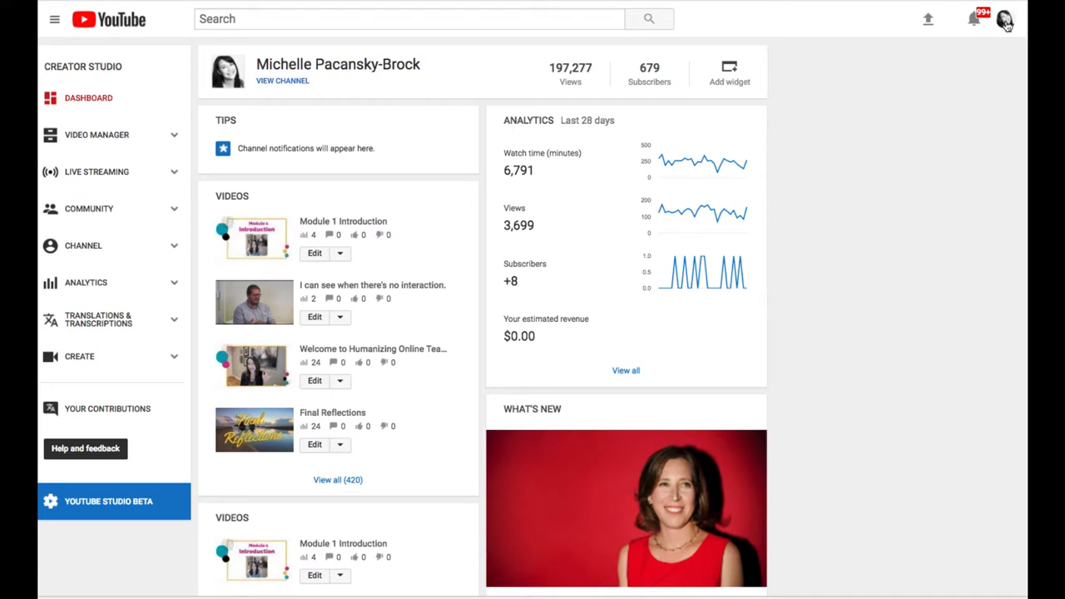
Show the Video Manager's full Videos list and scroll to the Final Reflections upload.
left_click(1005, 23)
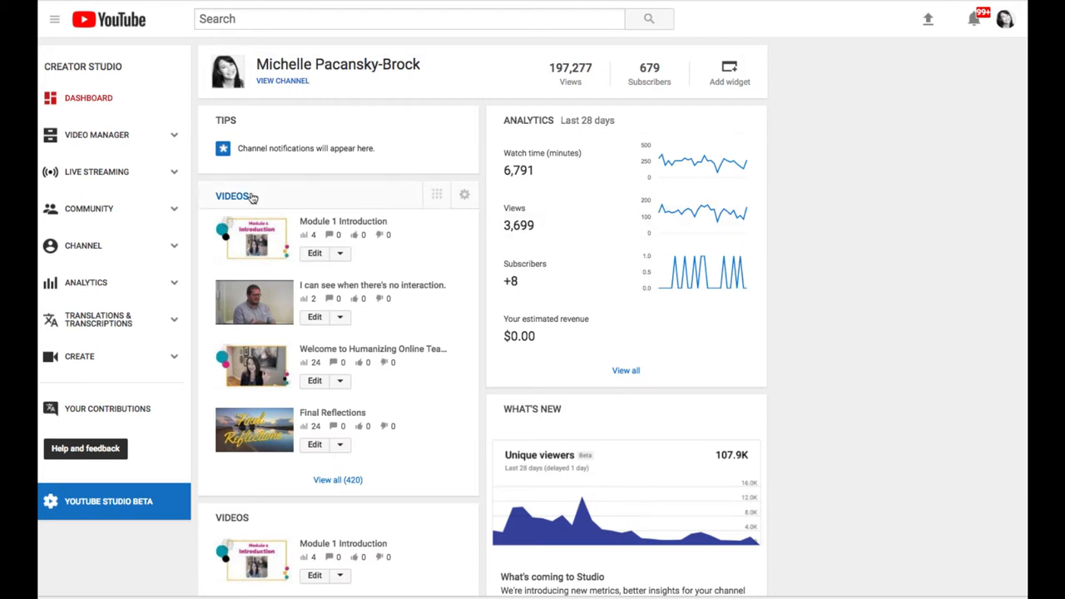
mouse_move(246, 237)
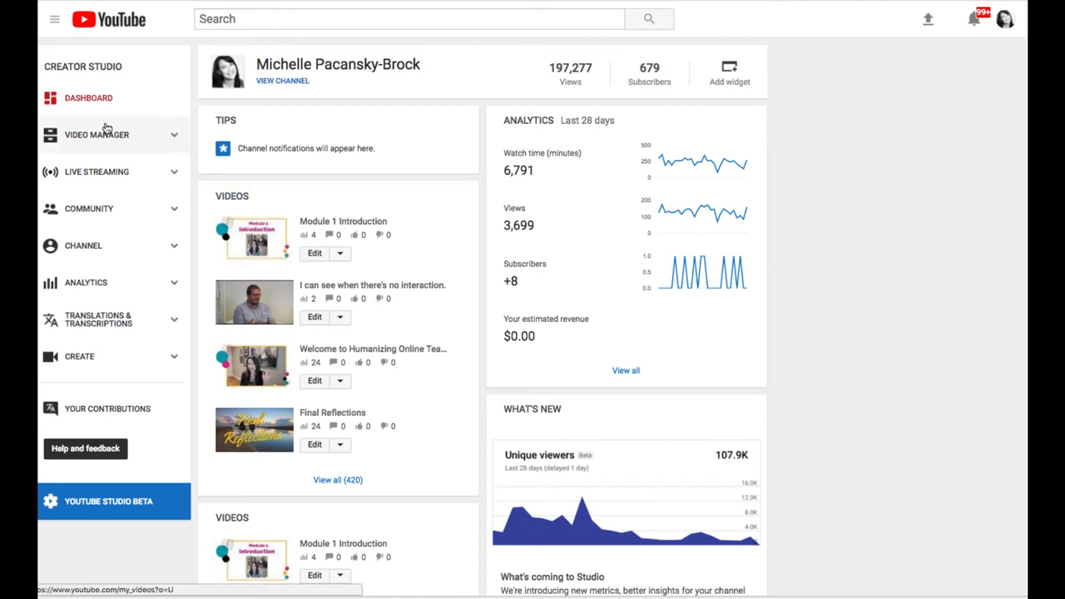
mouse_move(103, 141)
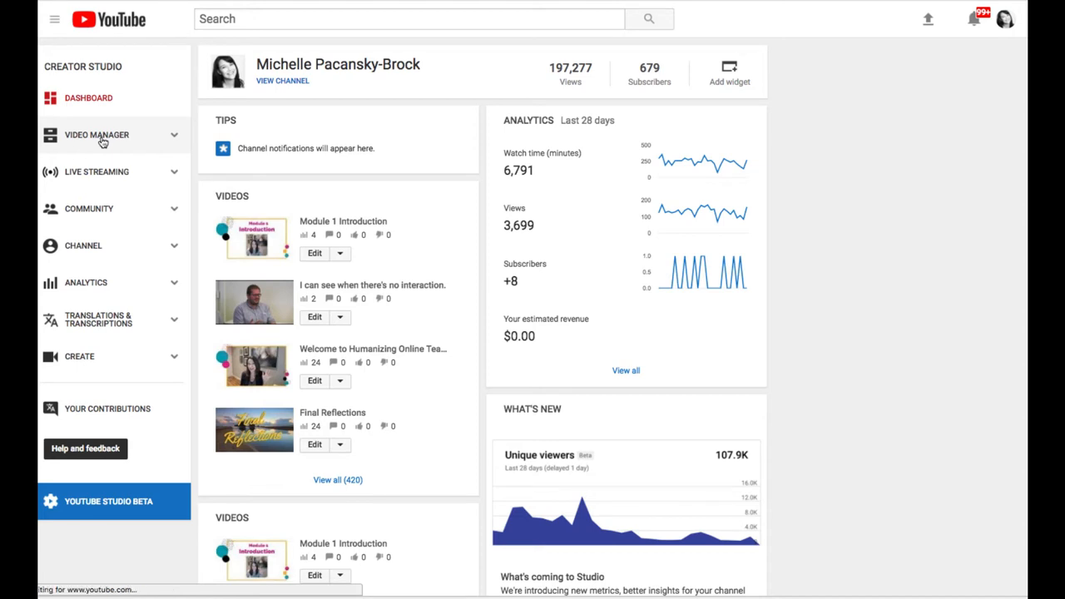
left_click(96, 133)
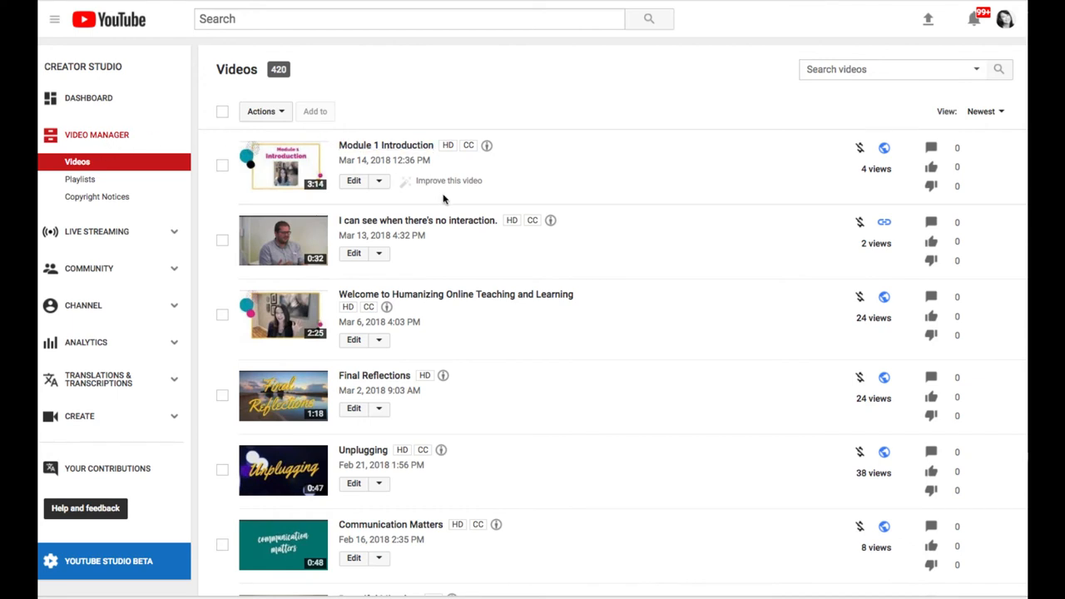
mouse_move(477, 206)
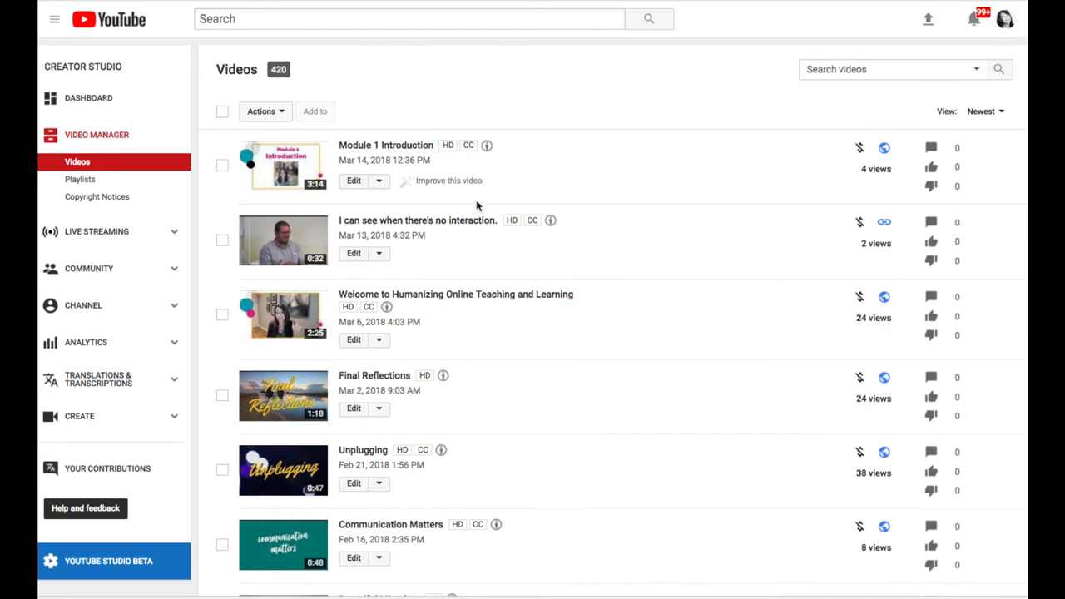
scroll("down", 3)
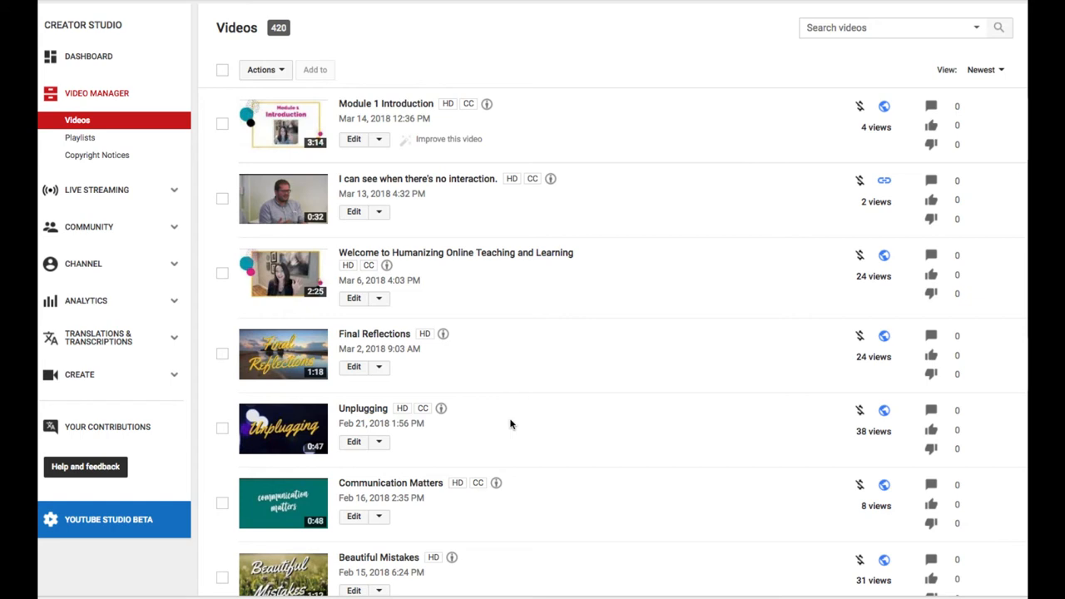
mouse_move(375, 333)
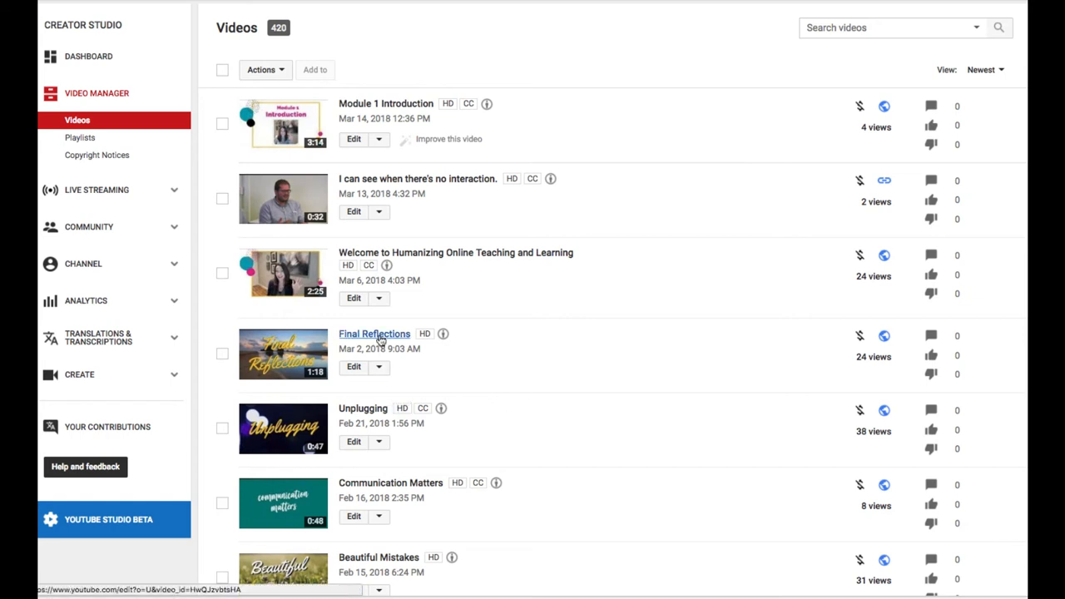
left_click(380, 336)
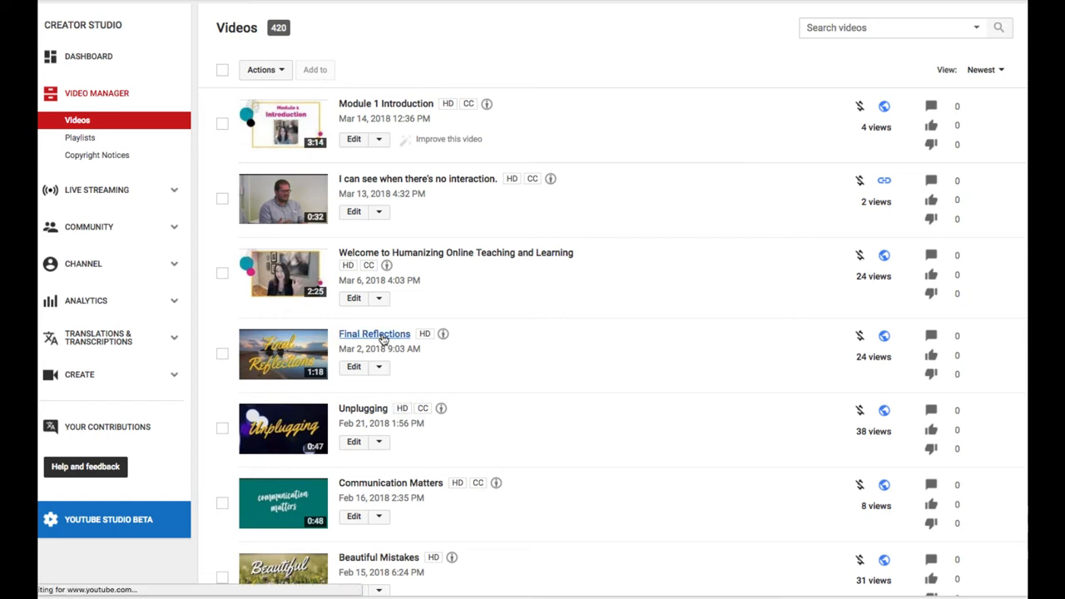
Go to Final Reflections' Info & Settings and bring up its share link.
left_click(373, 333)
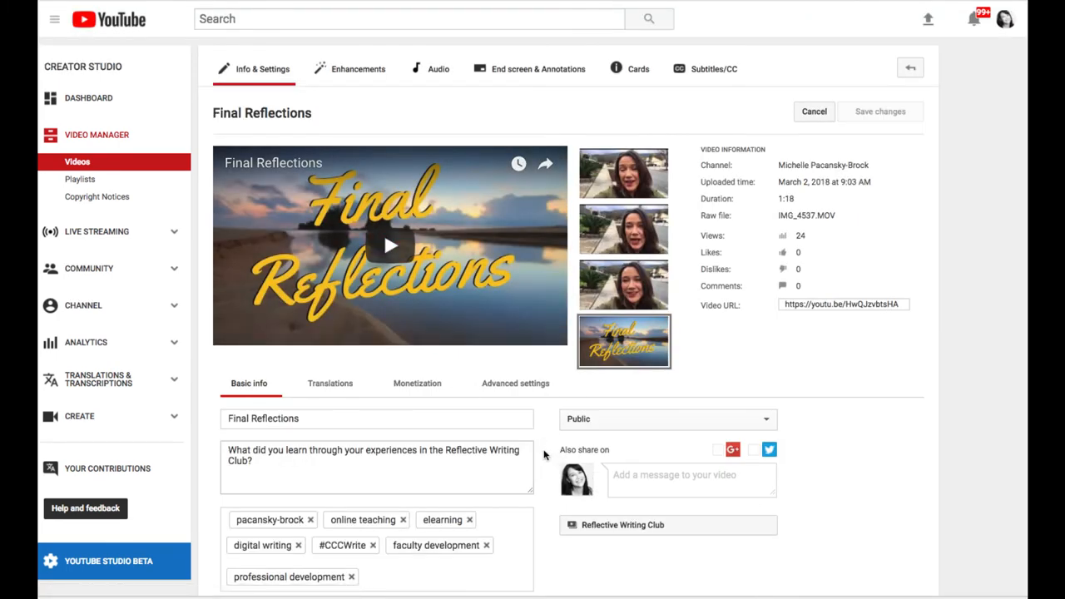
mouse_move(546, 164)
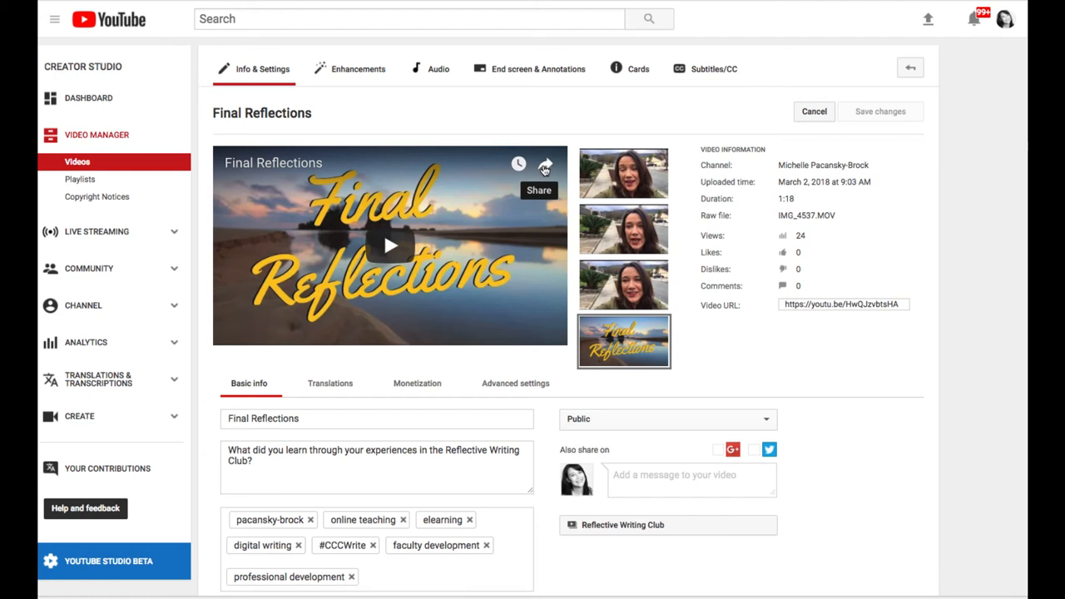
mouse_move(546, 165)
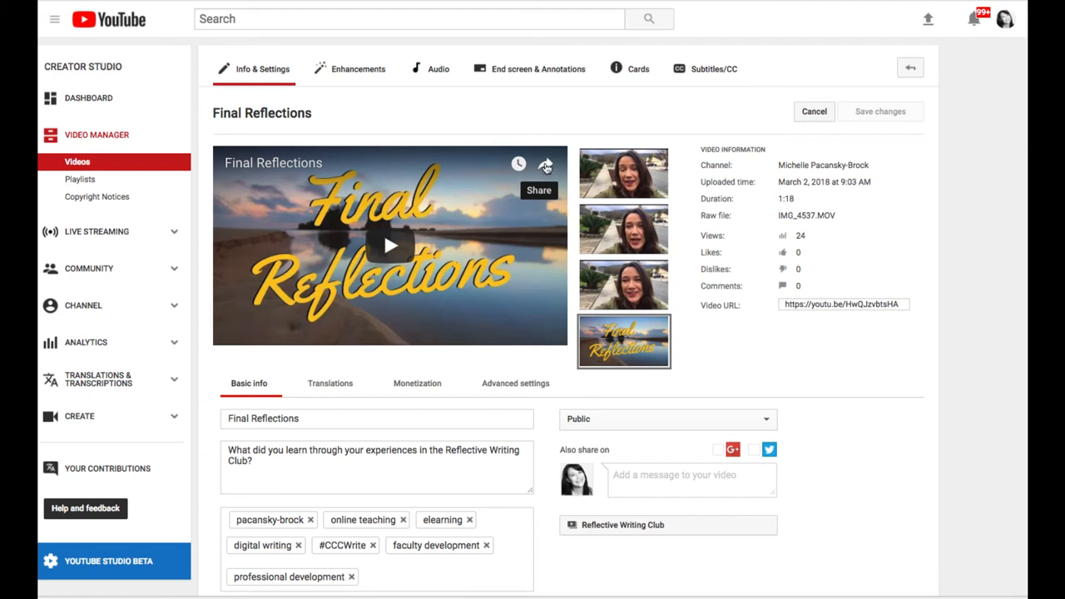
left_click(544, 165)
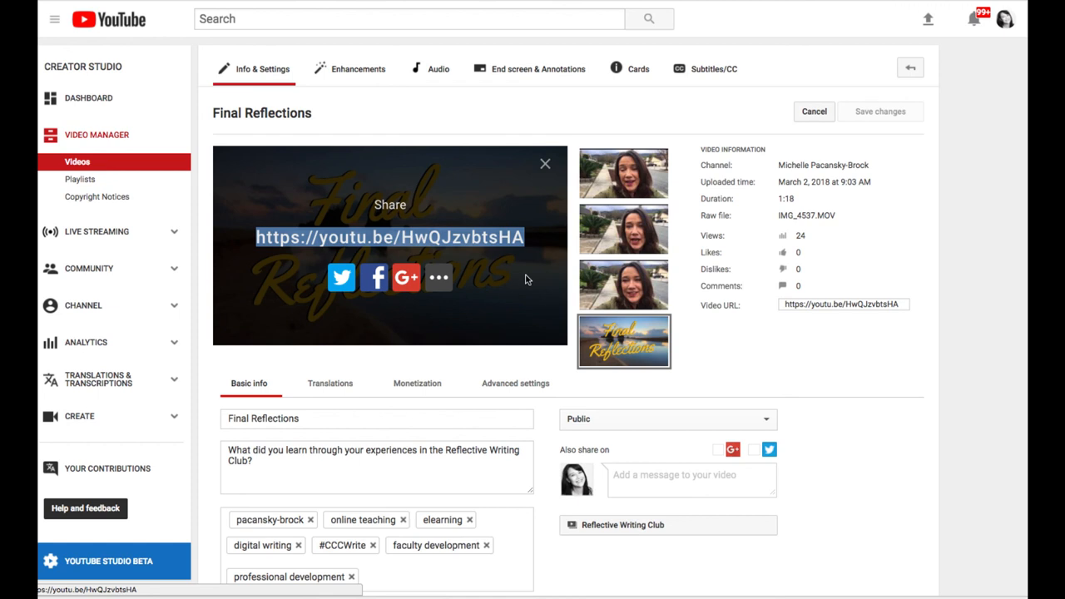
mouse_move(719, 416)
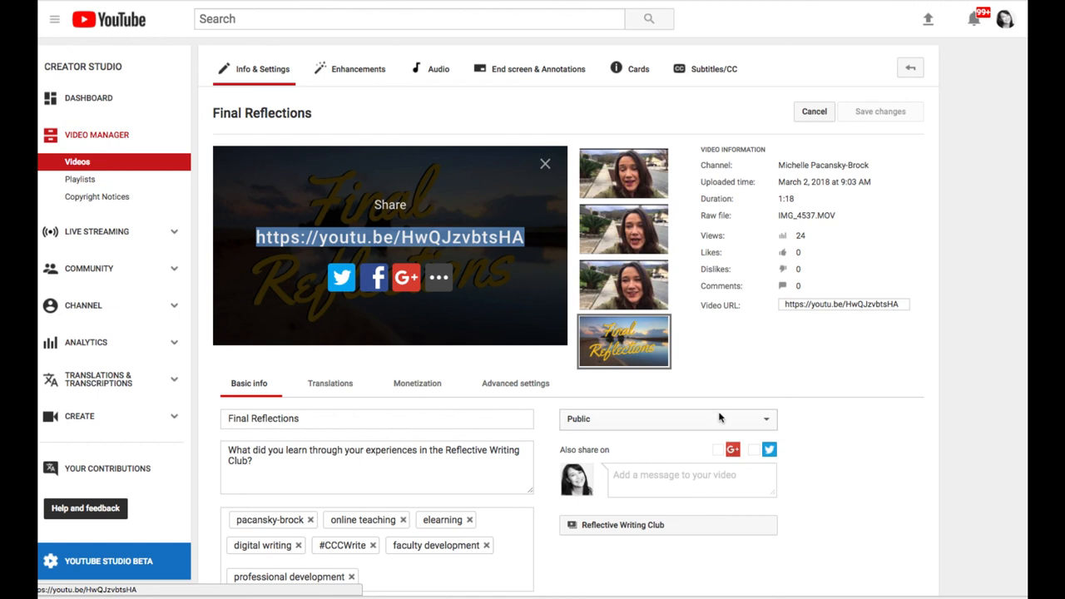